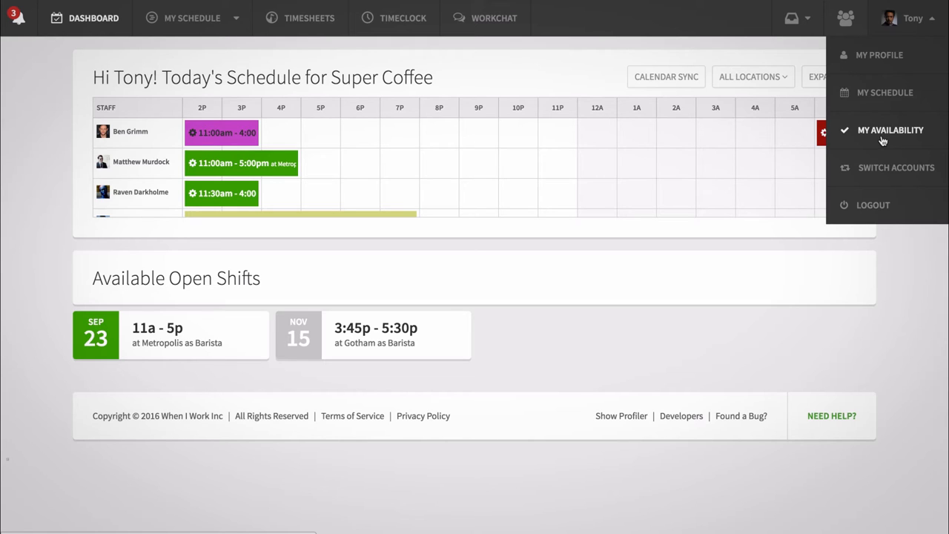
# Start a new availability preference from the My Availability user-menu entry
pyautogui.click(889, 130)
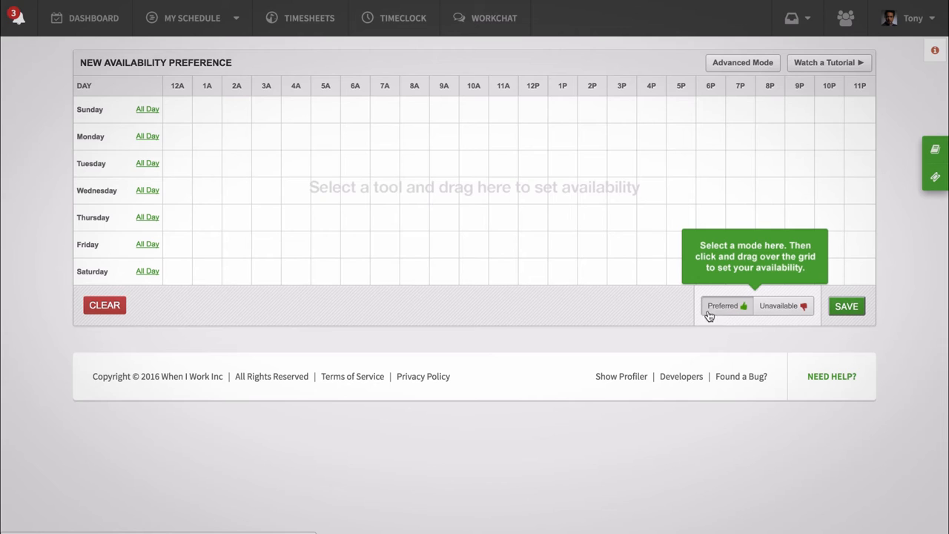
pyautogui.moveTo(405, 162)
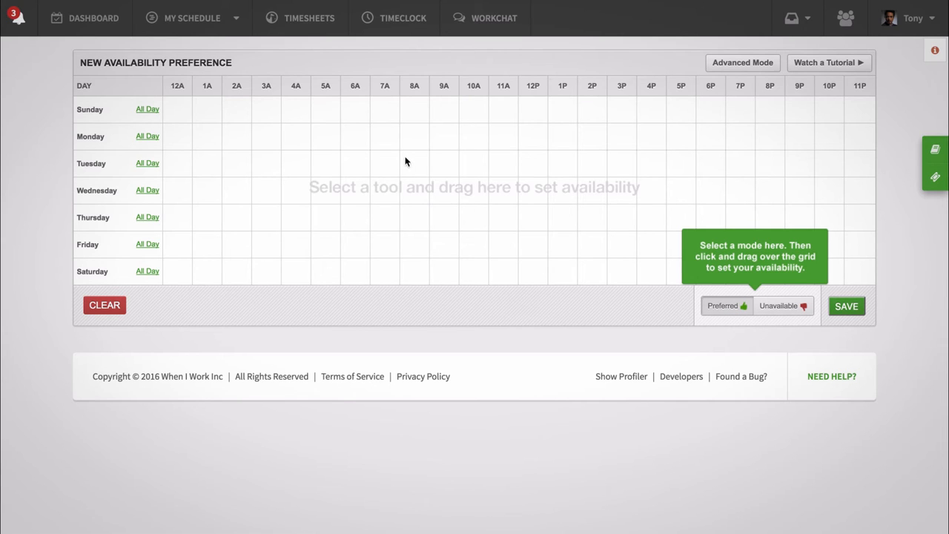
pyautogui.moveTo(436, 137)
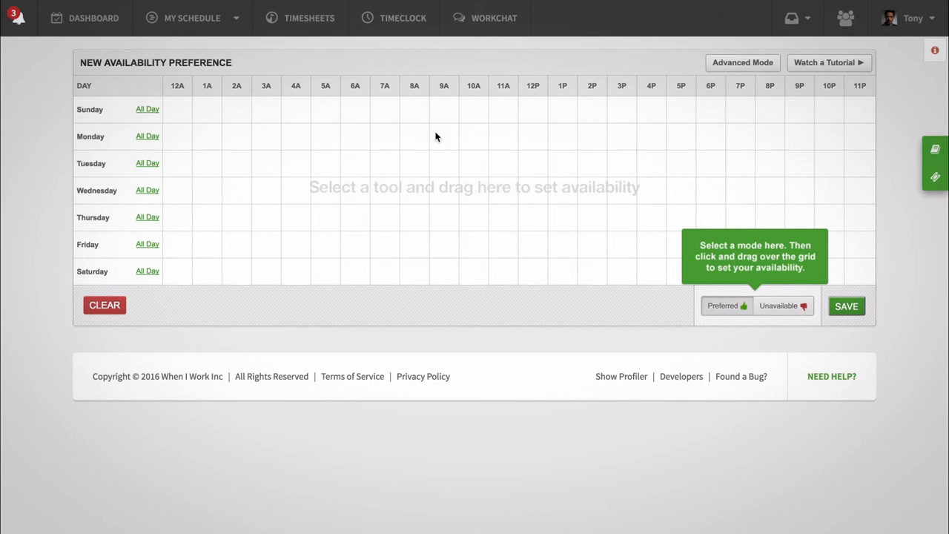
# Mark Monday 9a–6p and Tuesday 9a–6p as preferred blocks in the grid
pyautogui.moveTo(432, 137); pyautogui.dragTo(529, 136)
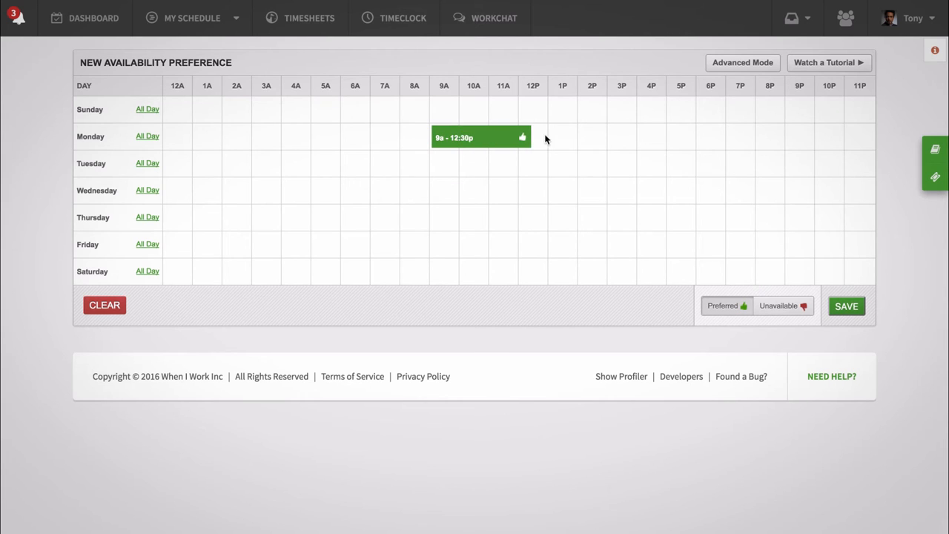
pyautogui.moveTo(530, 137); pyautogui.dragTo(686, 137)
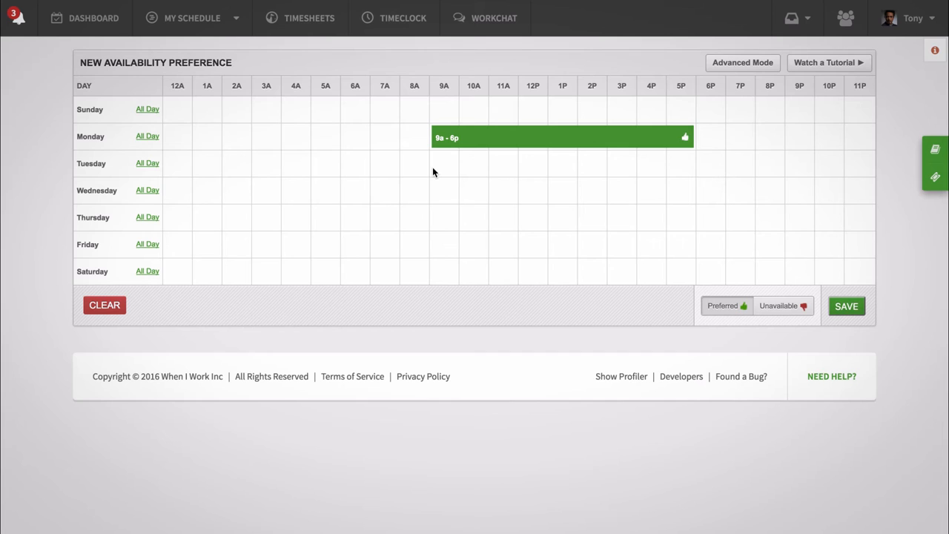
pyautogui.moveTo(445, 164); pyautogui.dragTo(686, 164)
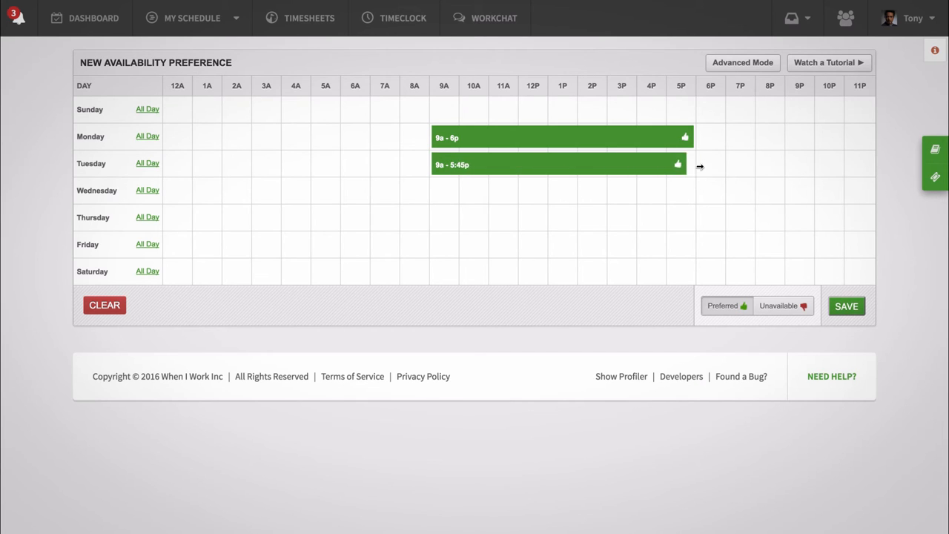
pyautogui.moveTo(693, 164); pyautogui.dragTo(710, 164)
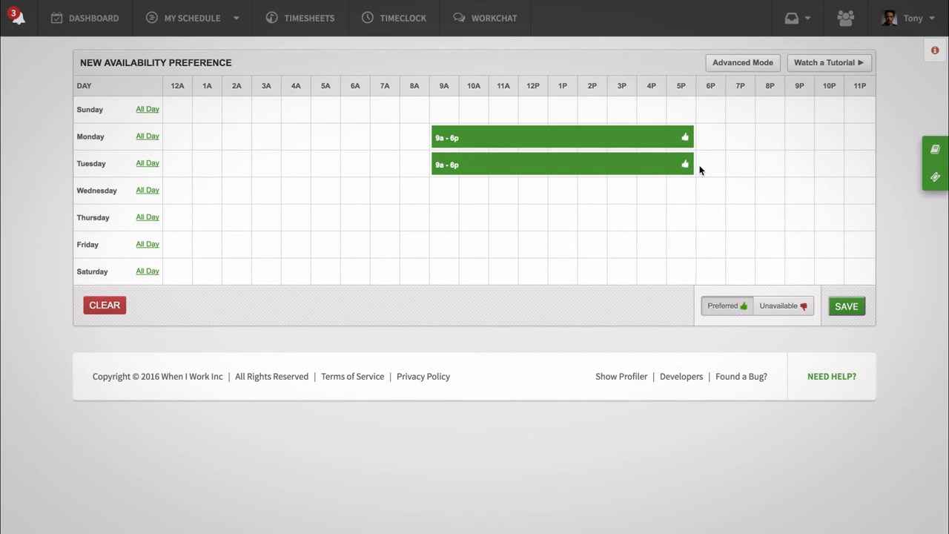
pyautogui.moveTo(151, 226)
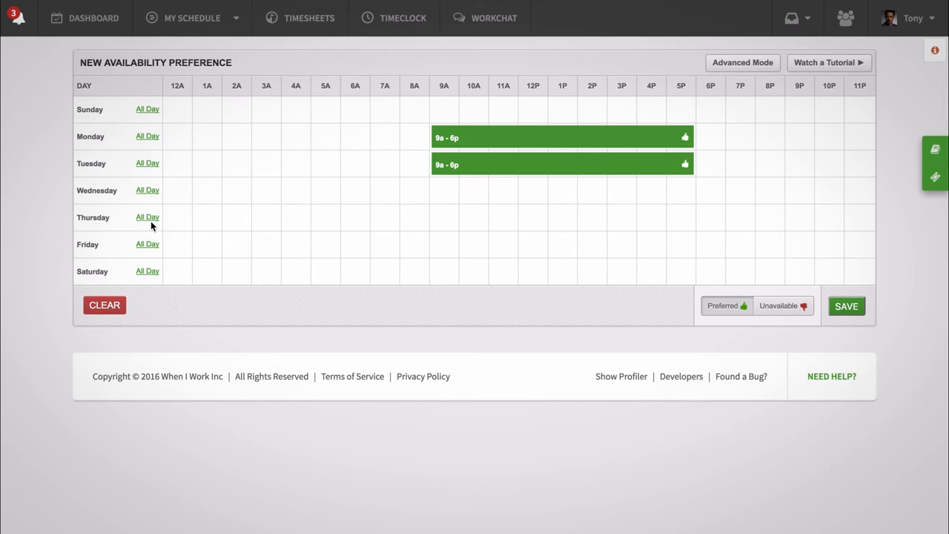
# Make Thursday preferred all day and Friday 6p–12a unavailable
pyautogui.click(147, 216)
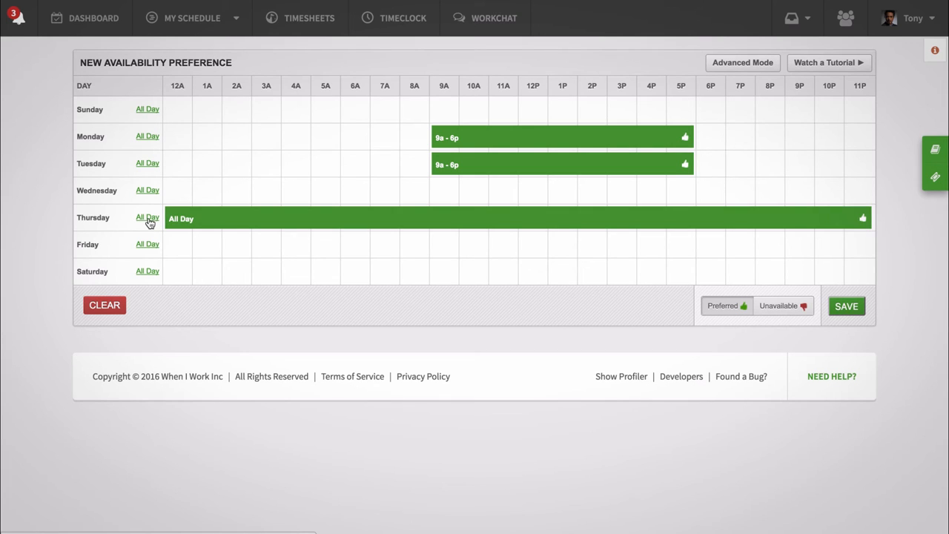
pyautogui.moveTo(500, 322)
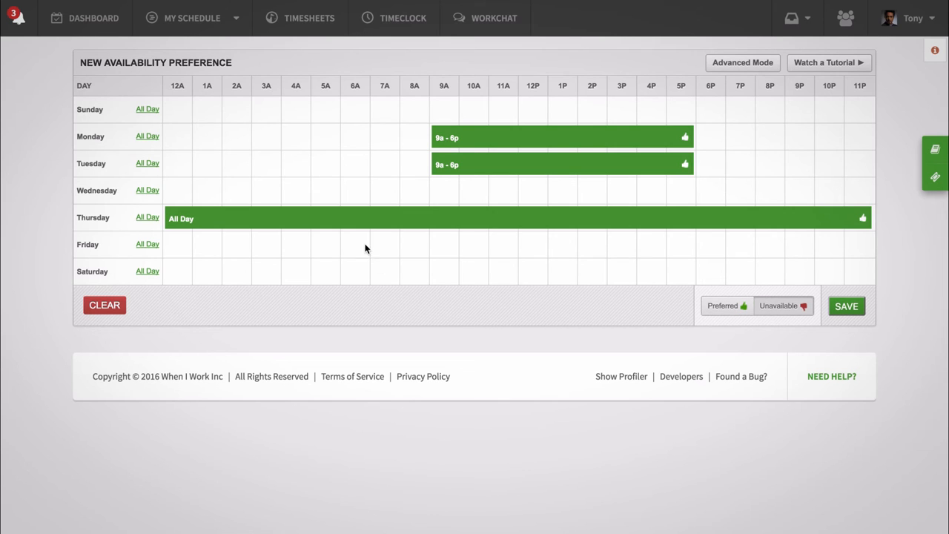
pyautogui.moveTo(697, 253)
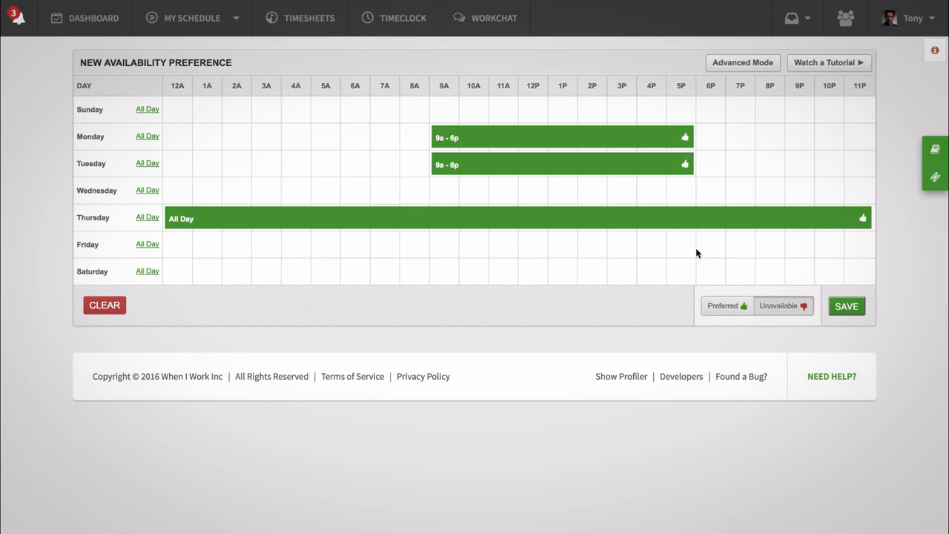
pyautogui.moveTo(697, 244); pyautogui.dragTo(838, 245)
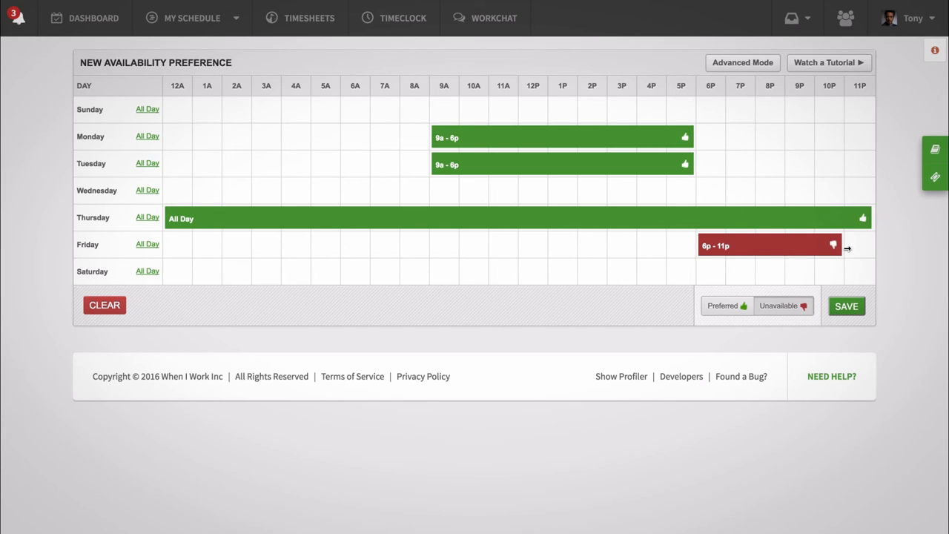
pyautogui.moveTo(845, 246); pyautogui.dragTo(873, 245)
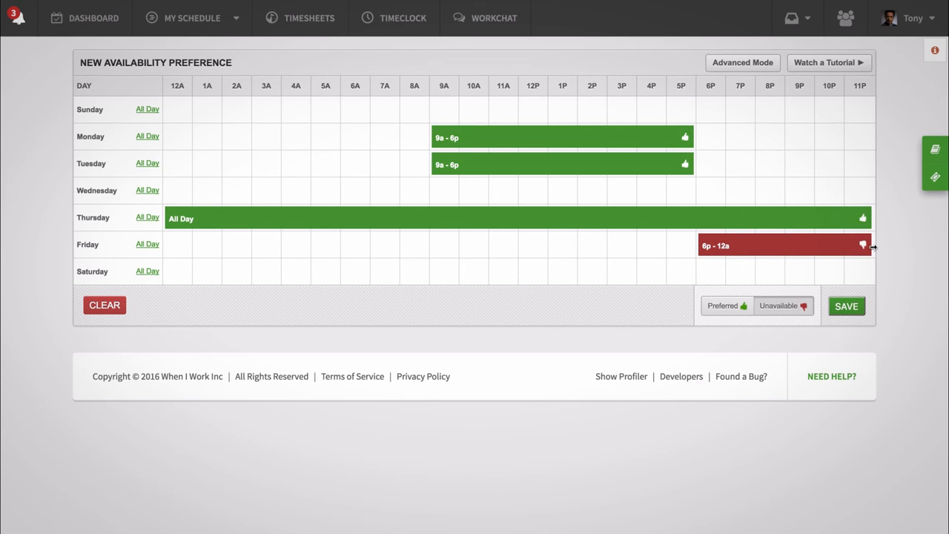
pyautogui.moveTo(667, 263)
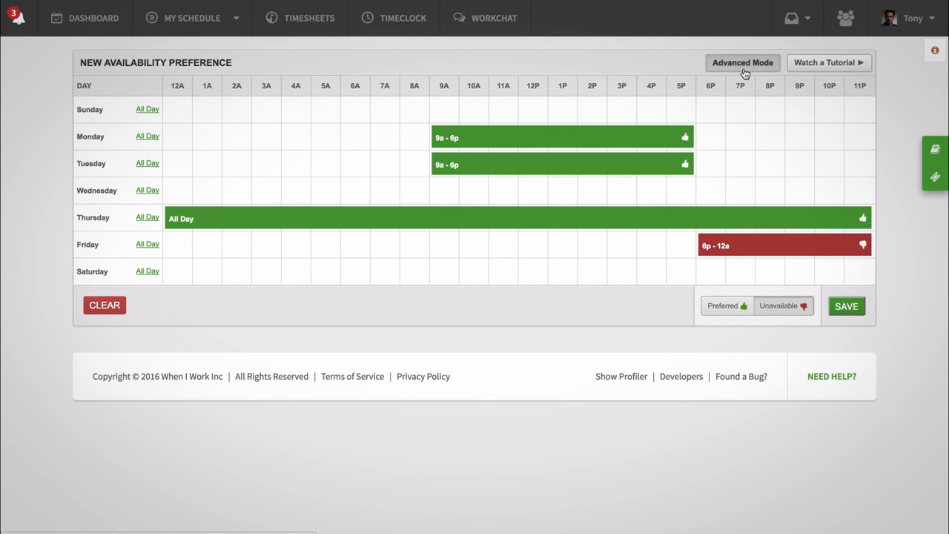
# In Advanced Mode, title it My Availability, describe it September Schedule, end date Sep 30, 2016
pyautogui.click(742, 62)
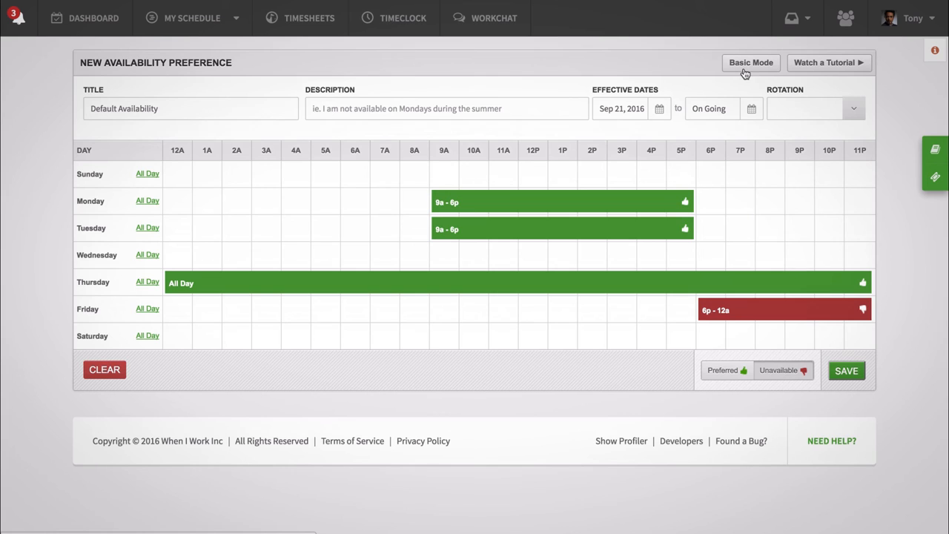
pyautogui.write('My A')
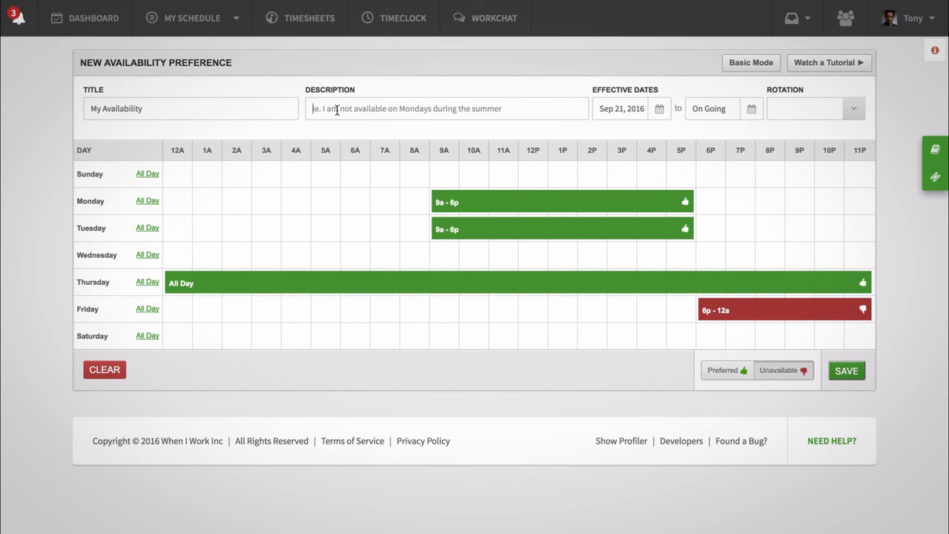
pyautogui.write('Septemp')
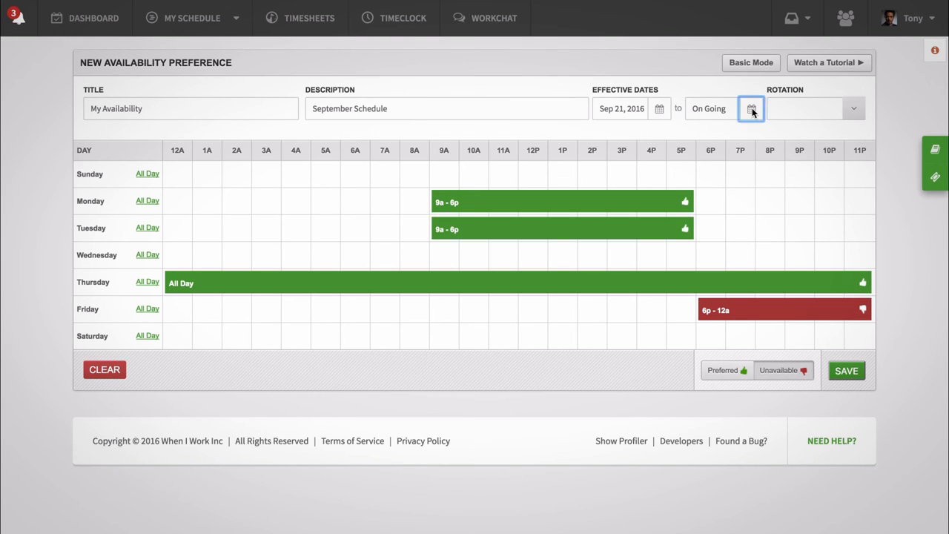
pyautogui.click(751, 108)
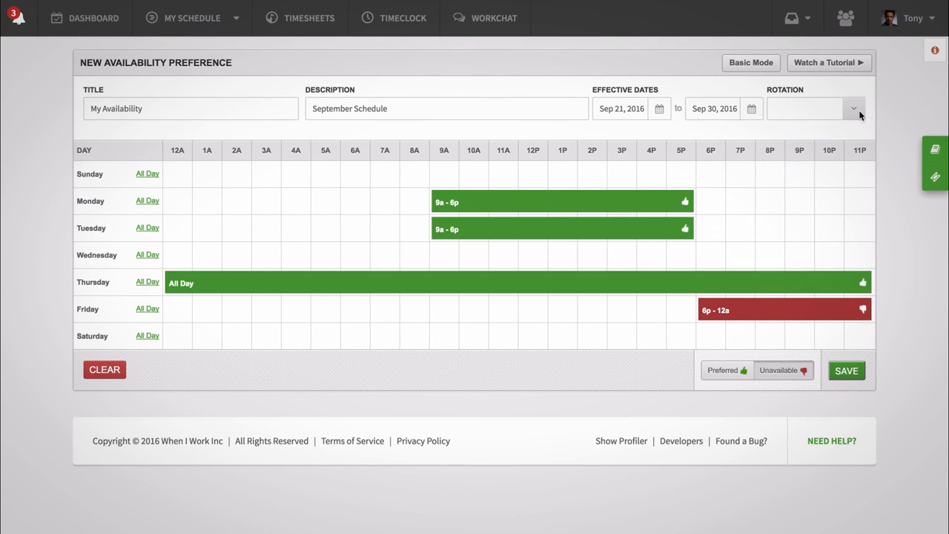
# Set rotation to Every Other Week, save the preference, and reopen My Availability
pyautogui.click(812, 109)
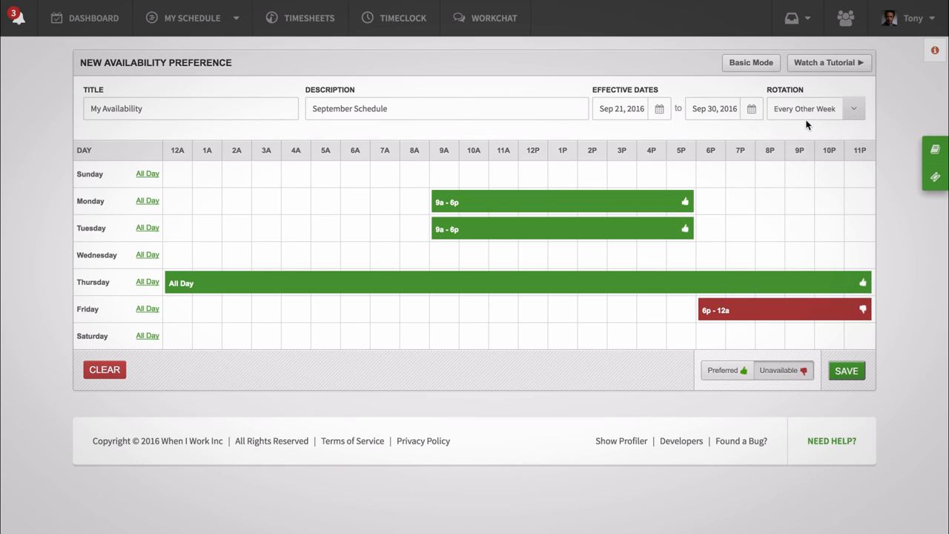
pyautogui.click(846, 370)
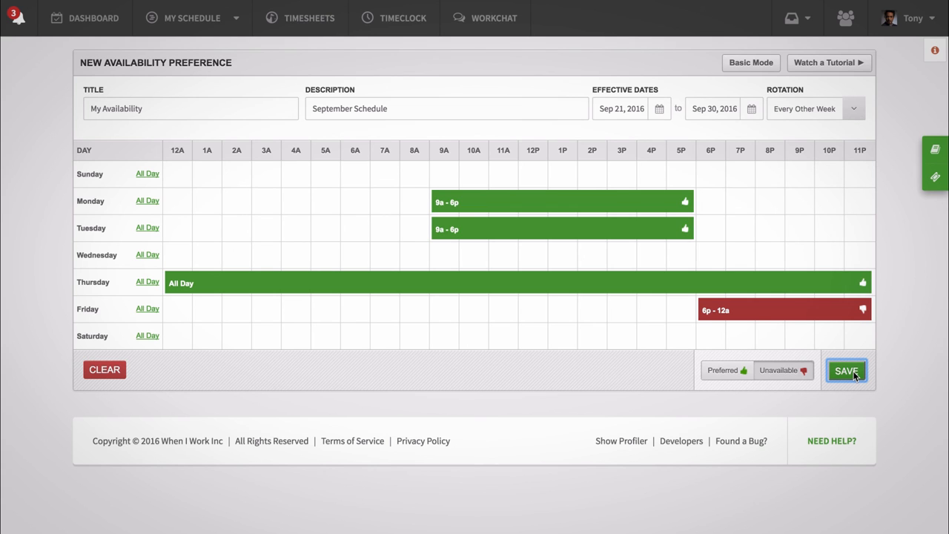
pyautogui.click(846, 370)
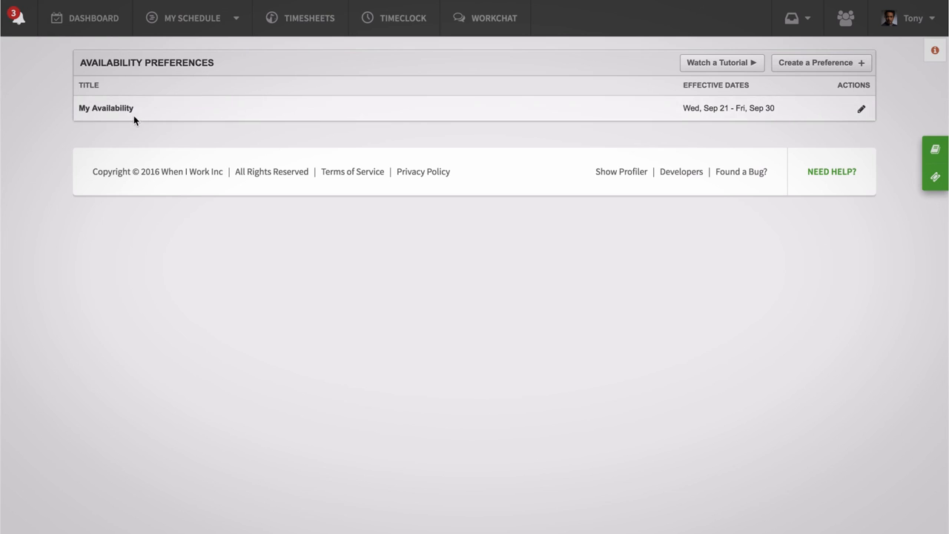
pyautogui.click(861, 107)
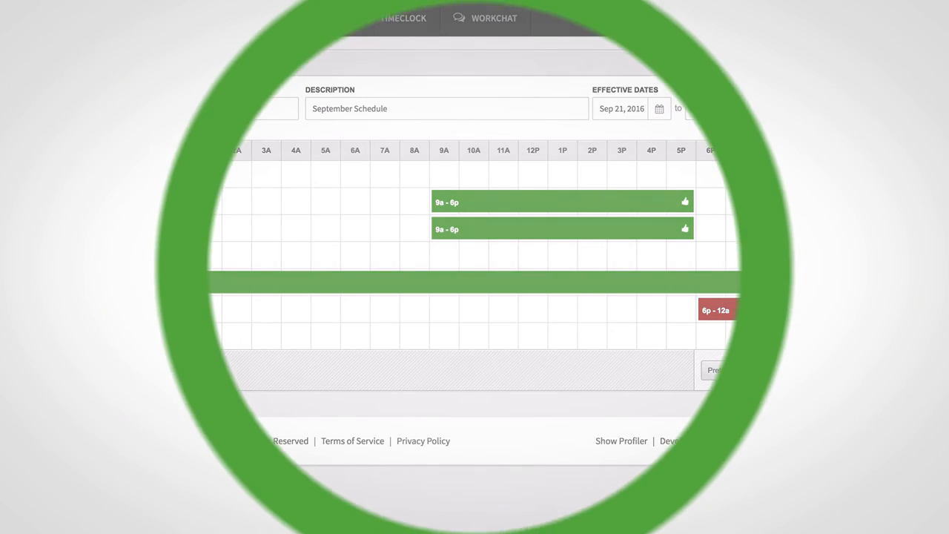